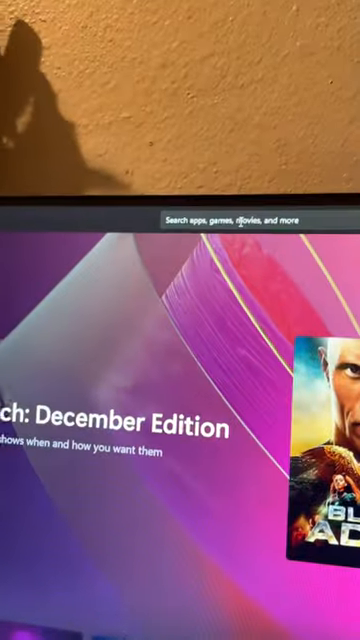
# Step: Search the Store for 'LIVELY' and open Lively Wallpaper's Add Wallpaper dialog
pyautogui.write('LIVELY')
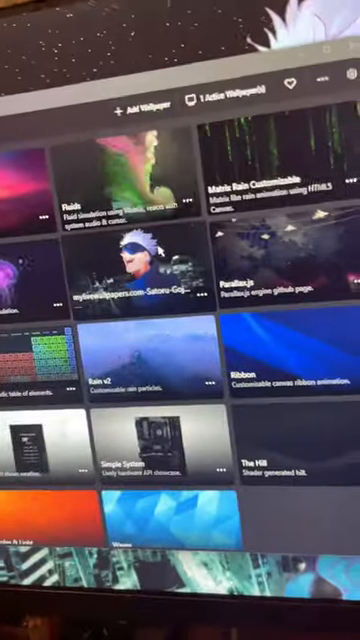
pyautogui.click(140, 105)
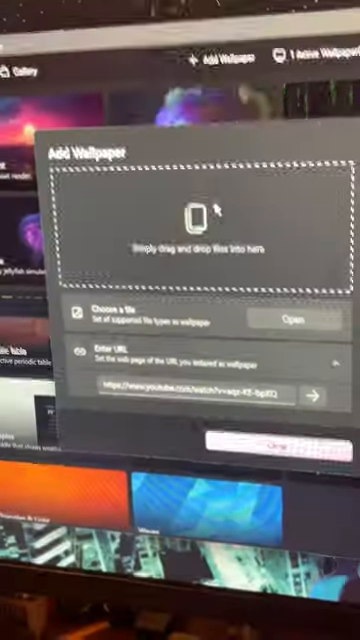